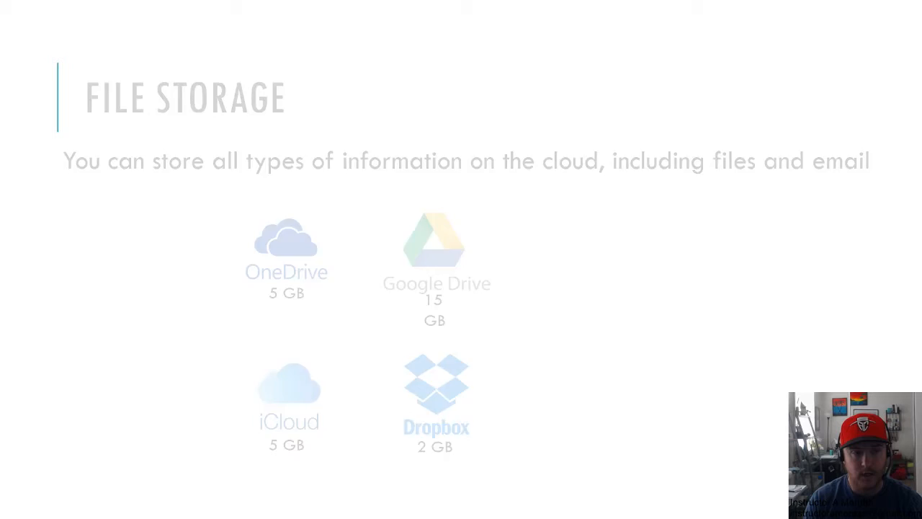
Advance the slideshow from the File Storage slide to the File Sharing slide.
key("Right")
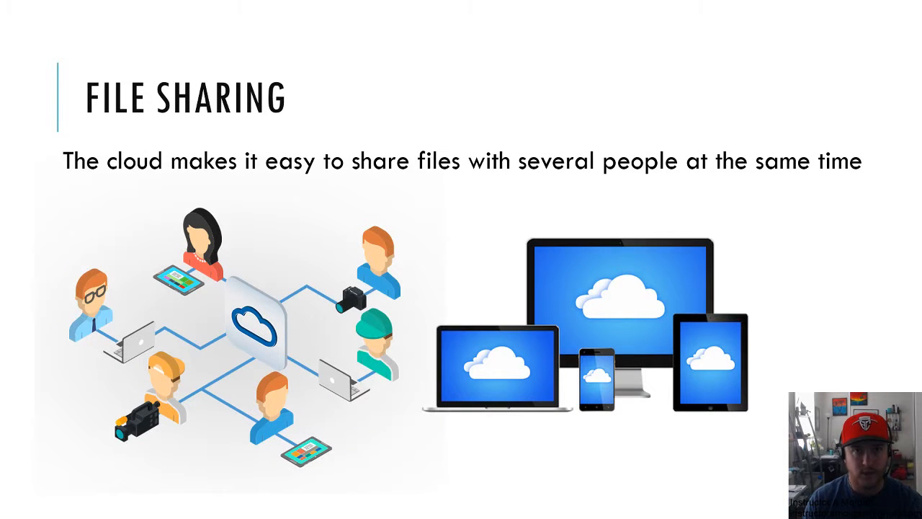